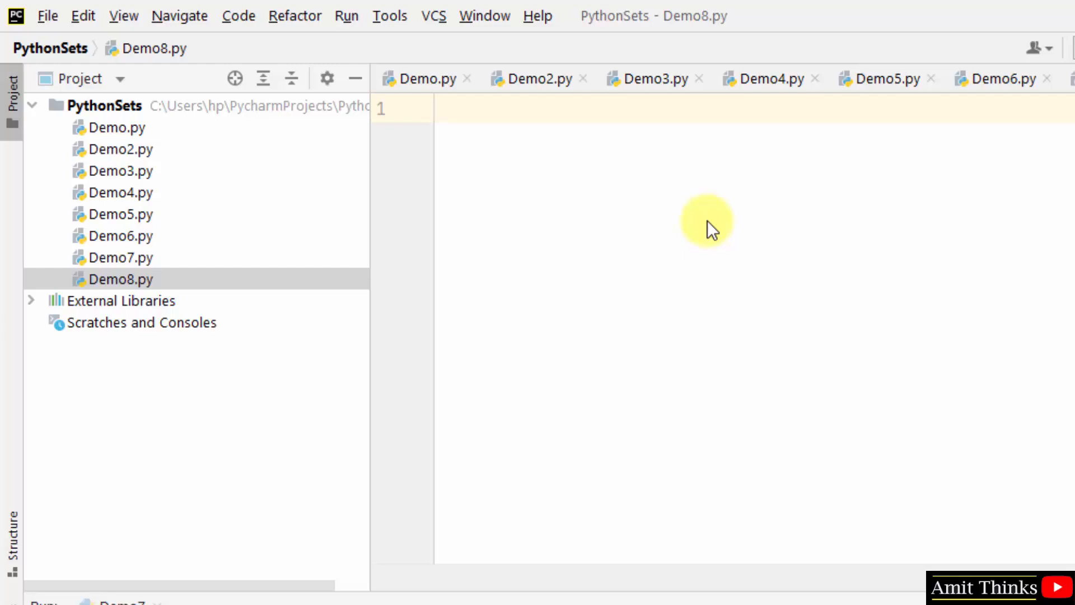
# - Write a remove() comment, myset with amit, john, kane, warner, steve, and print it
pyautogui.write('# Remove an item from the set using')
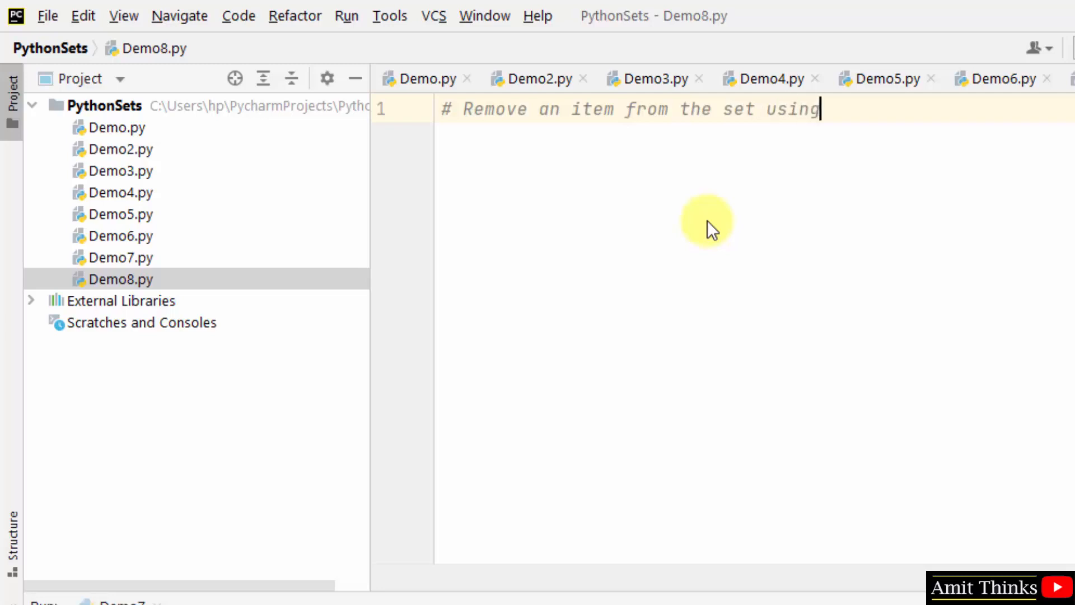
pyautogui.write('the remove() method')
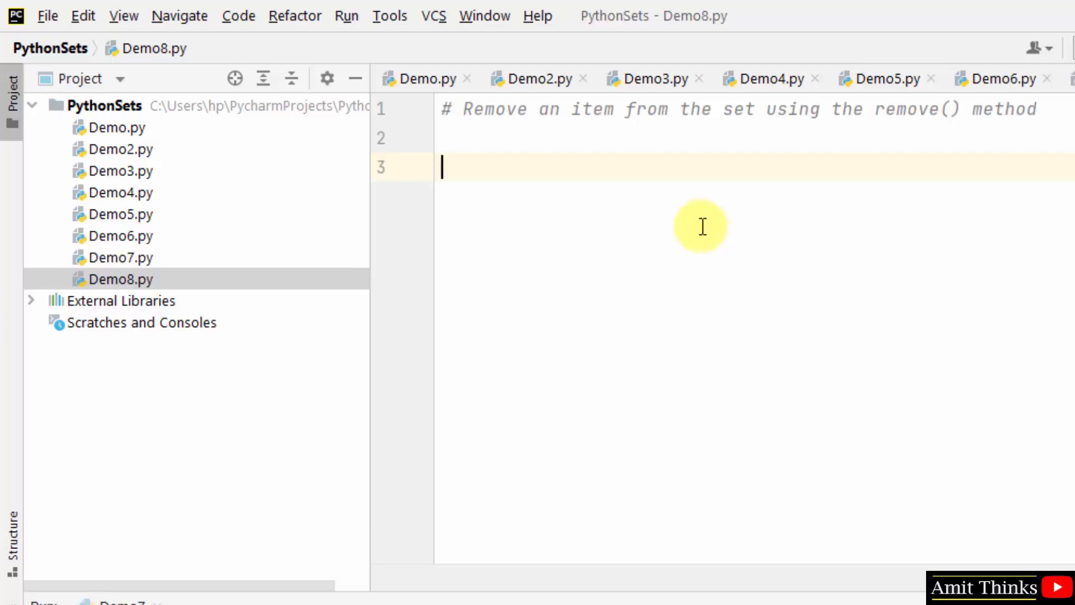
pyautogui.write('myset = {"amit", "john", "kane", "warner", "steve"}')
pyautogui.write('print(myset)')
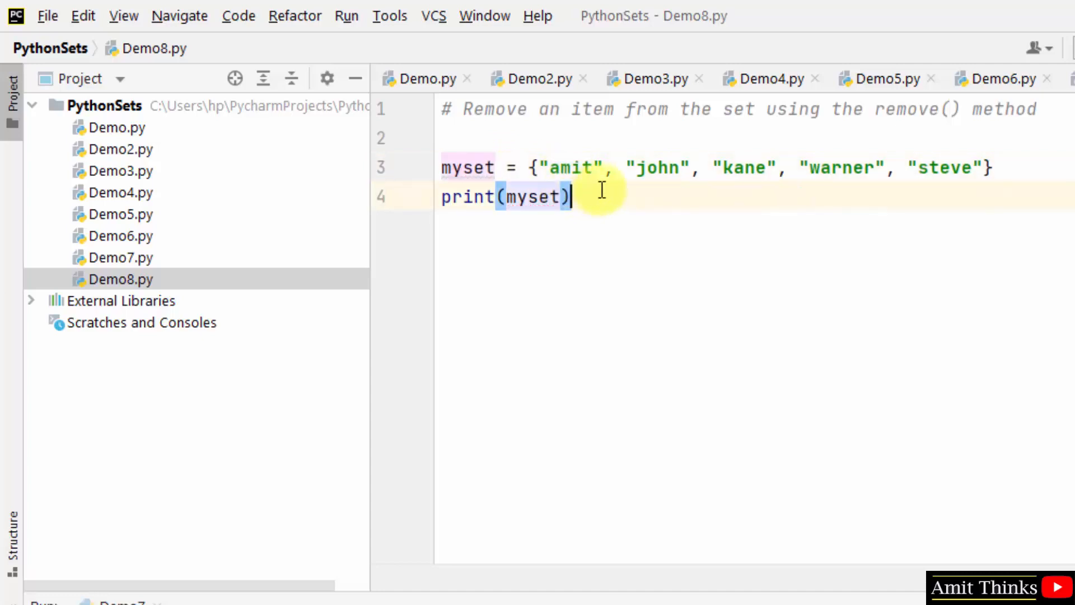
pyautogui.press('enter')
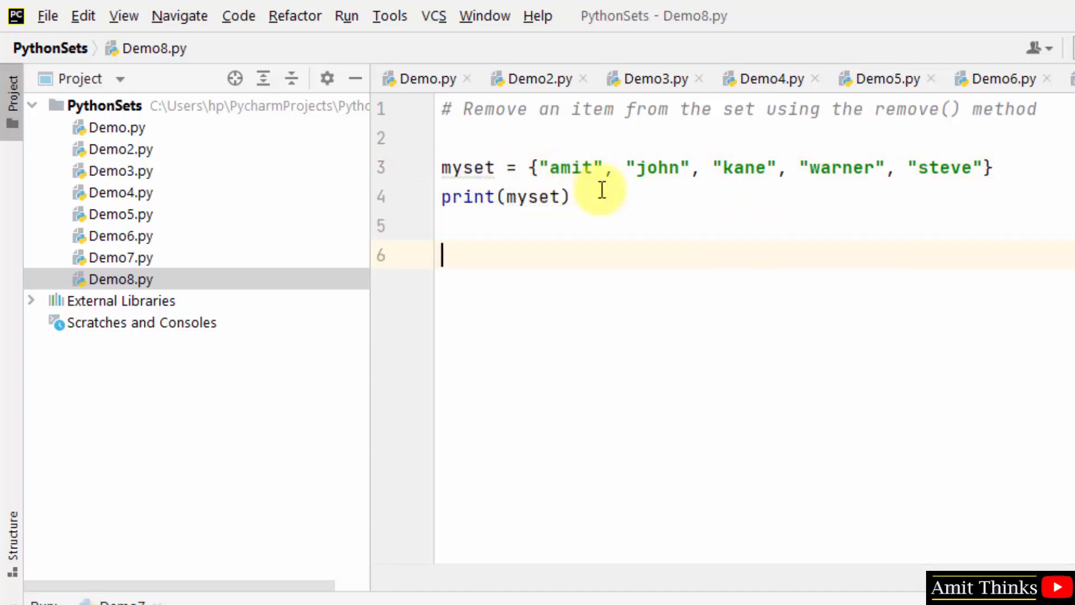
# - Add myset.remove("kane") on a new line below the print statement
pyautogui.write('myset')
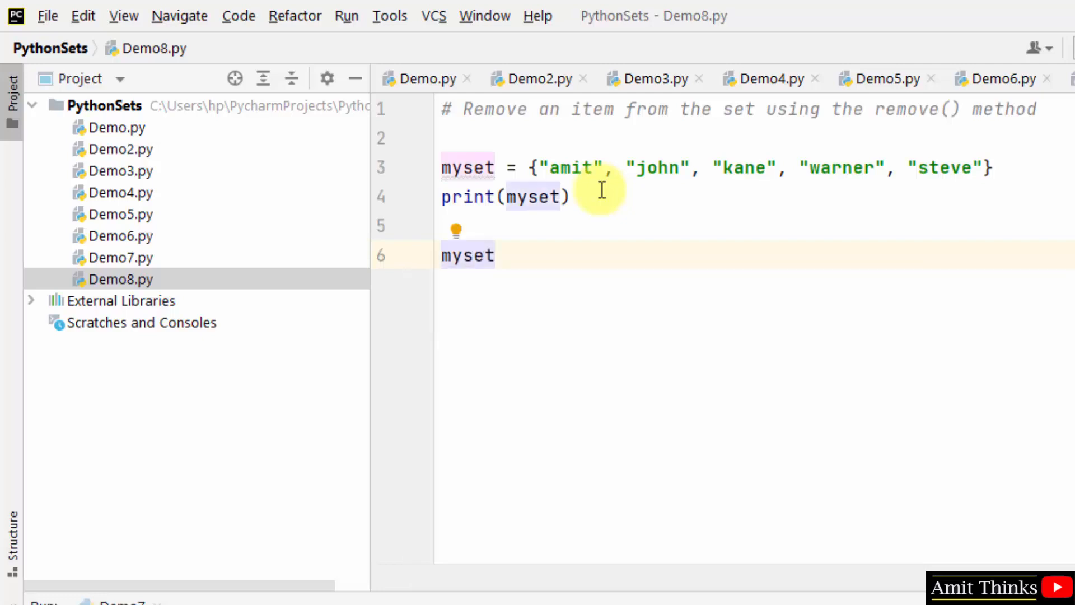
pyautogui.write('.remove(')
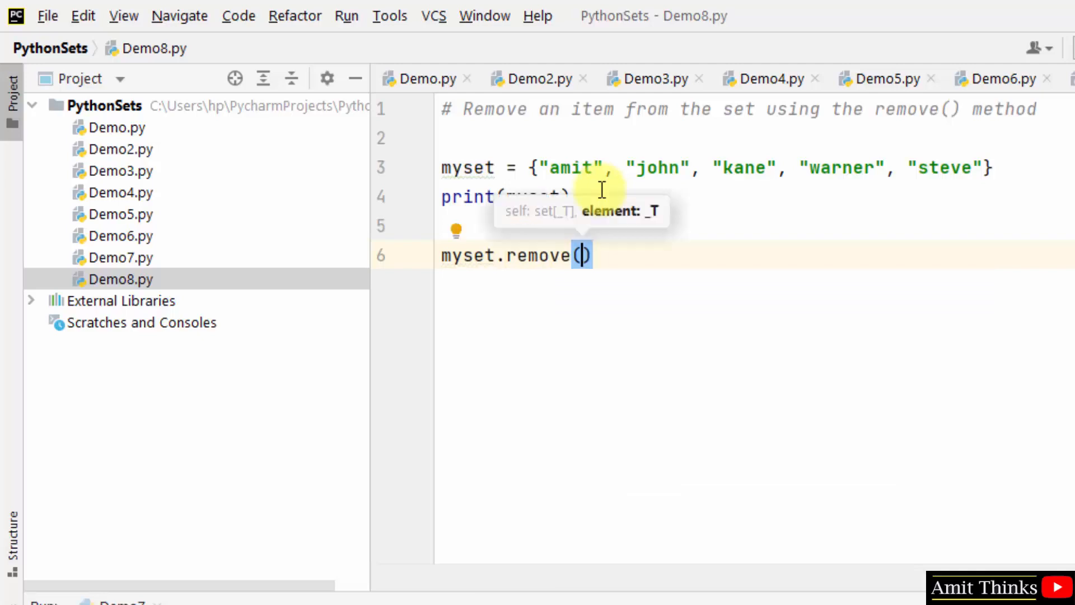
pyautogui.write('""')
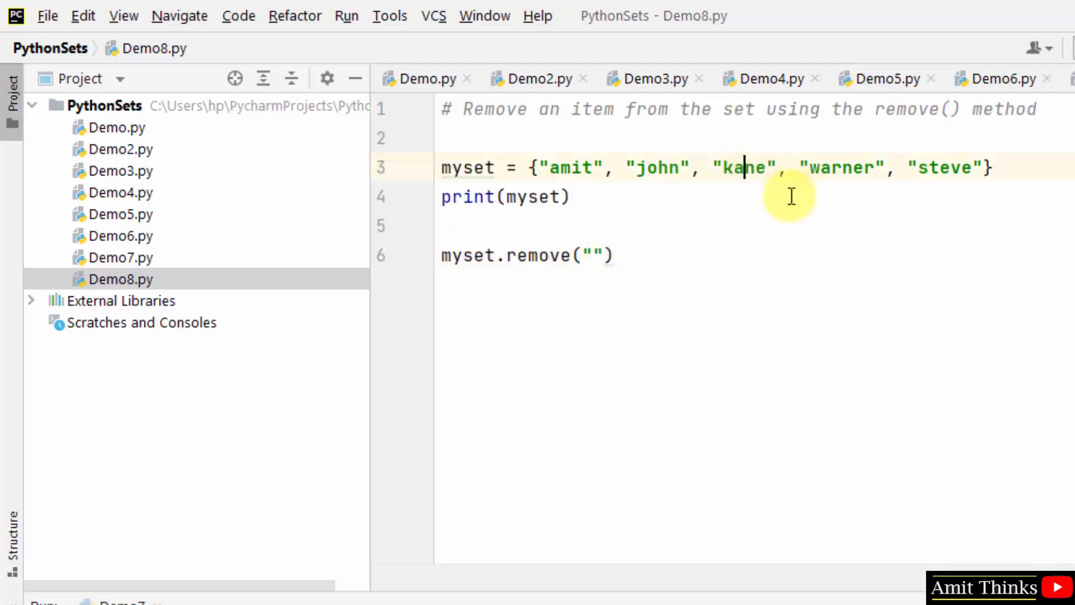
pyautogui.click(593, 255)
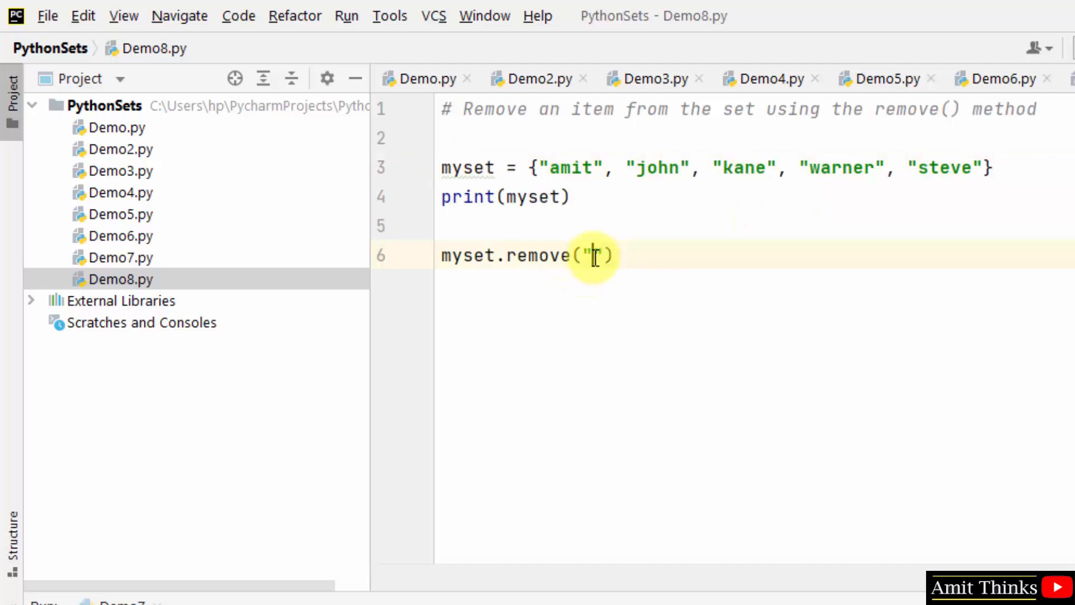
pyautogui.write('kane')
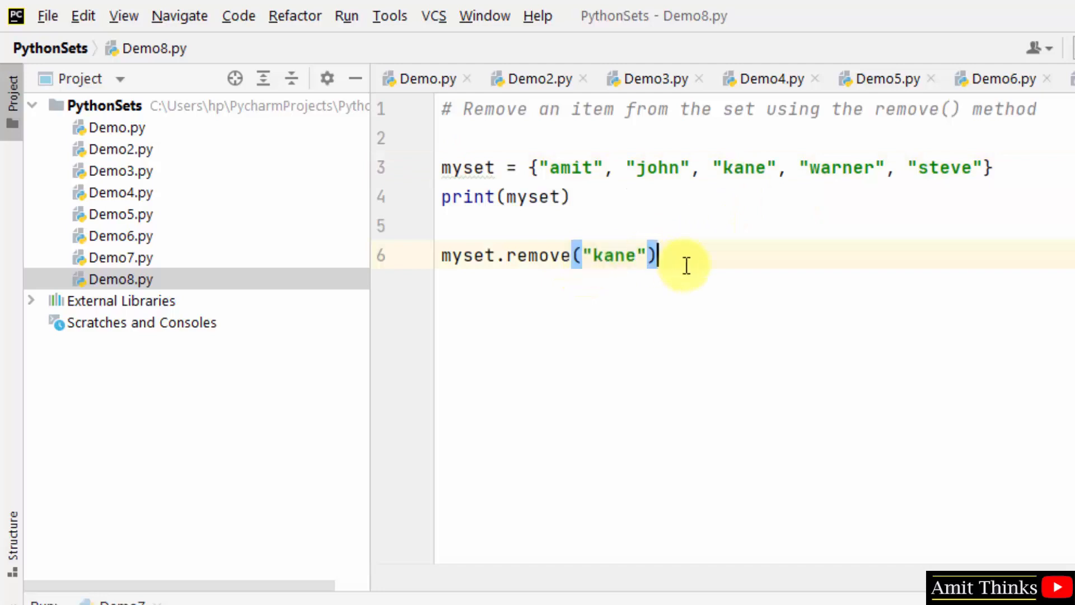
pyautogui.press('enter')
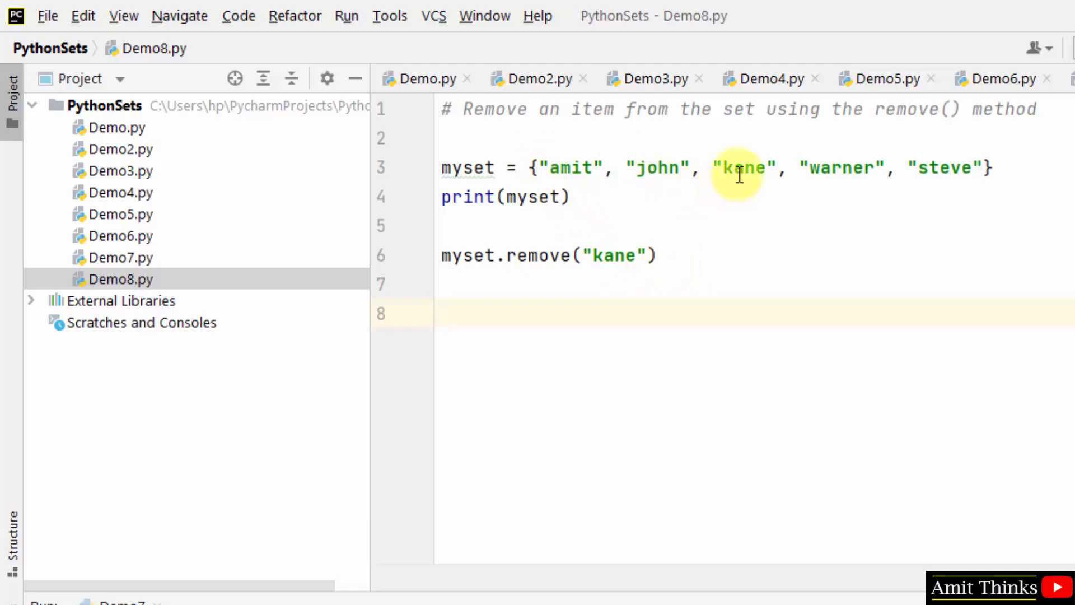
# - Add a line printing "\nUpdated Set = " followed by myset
pyautogui.write('print("\\nUpdated Set1 = ",myset1)')
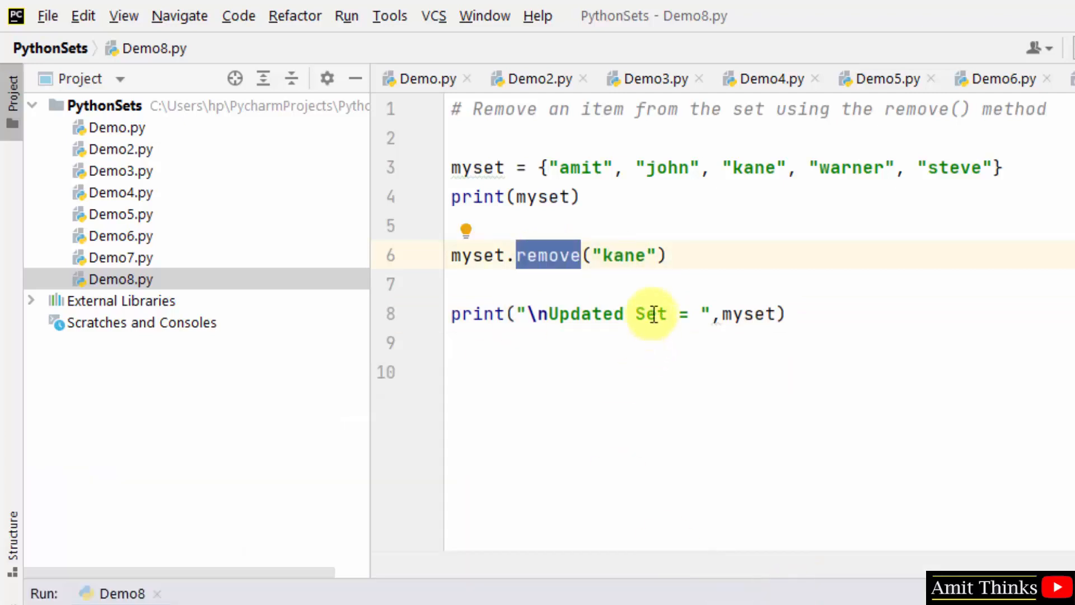
# - Add a comment about removing an element not in the set
pyautogui.click(666, 255)
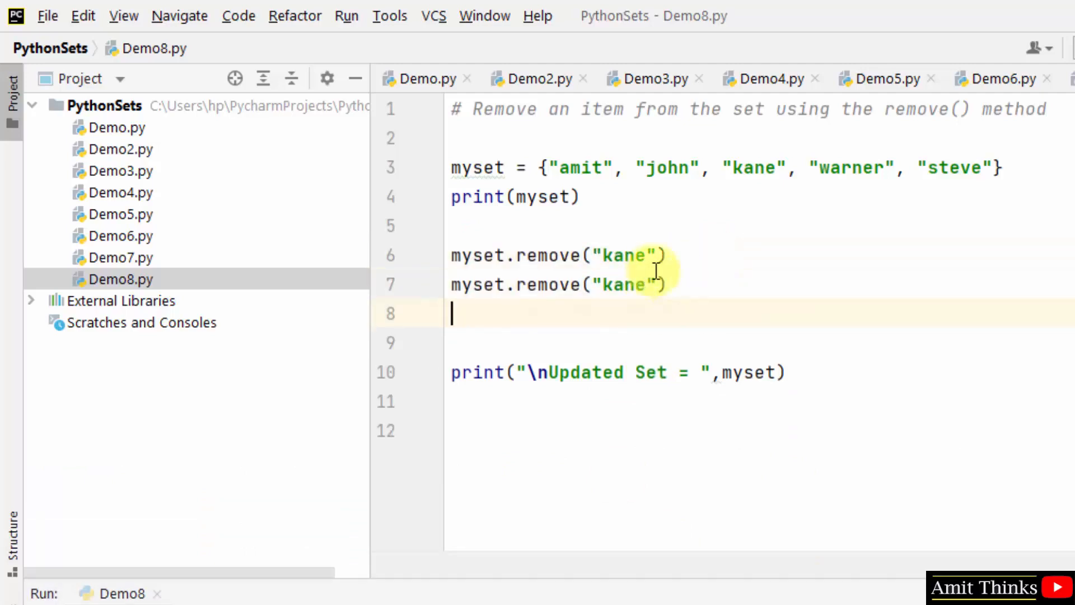
pyautogui.write('#')
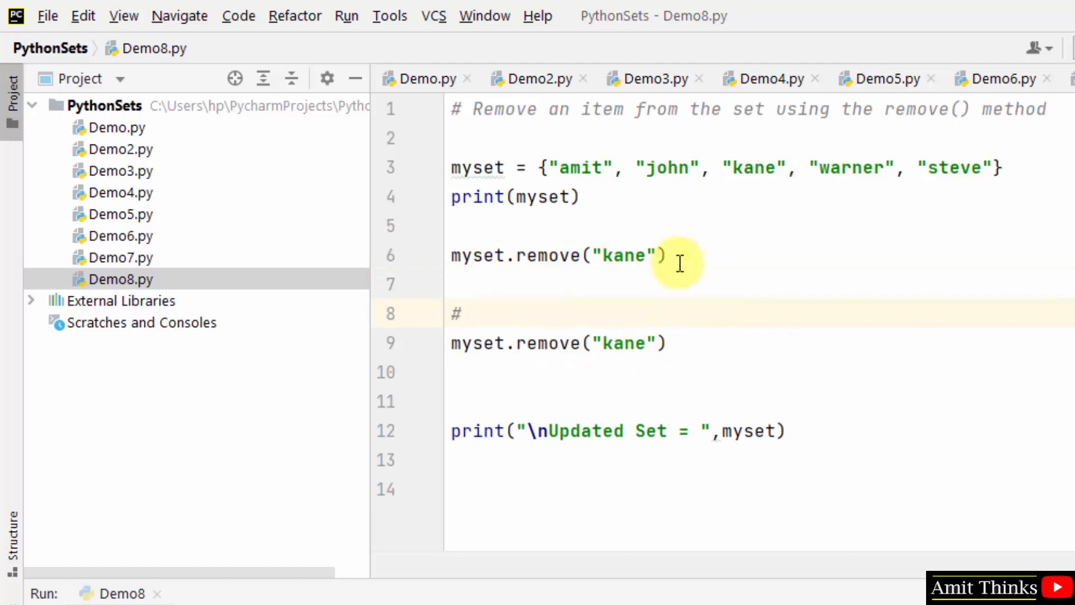
pyautogui.write('removing an elem')
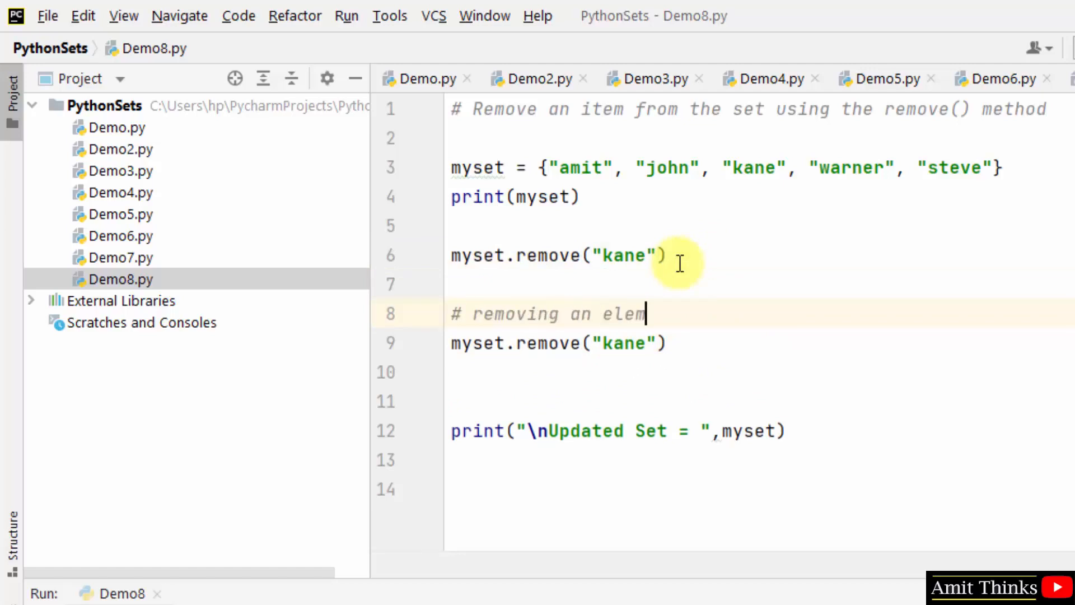
pyautogui.write('ent')
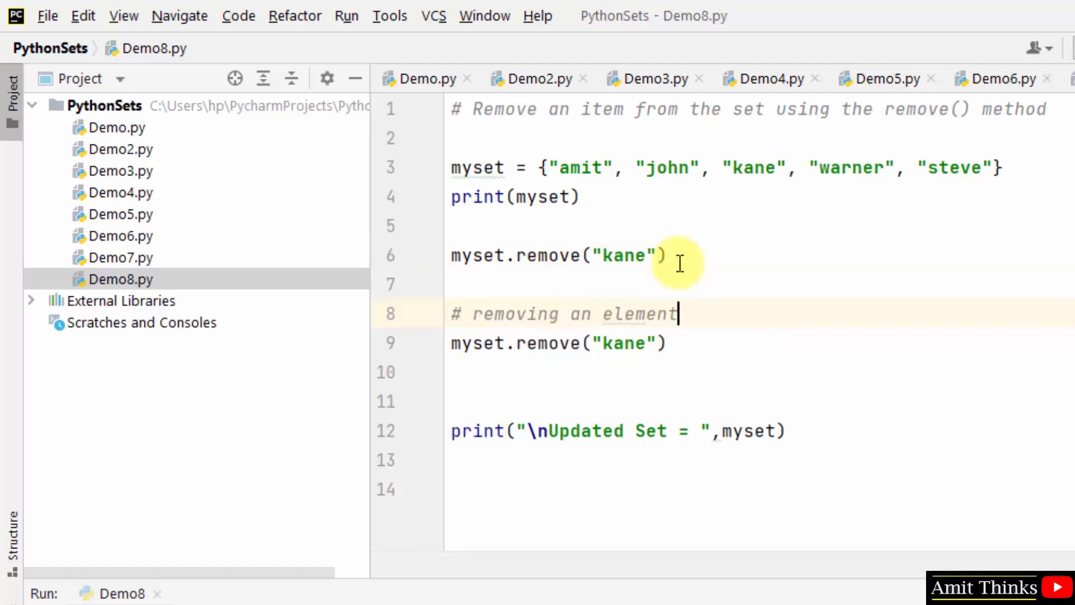
pyautogui.write('not in the set')
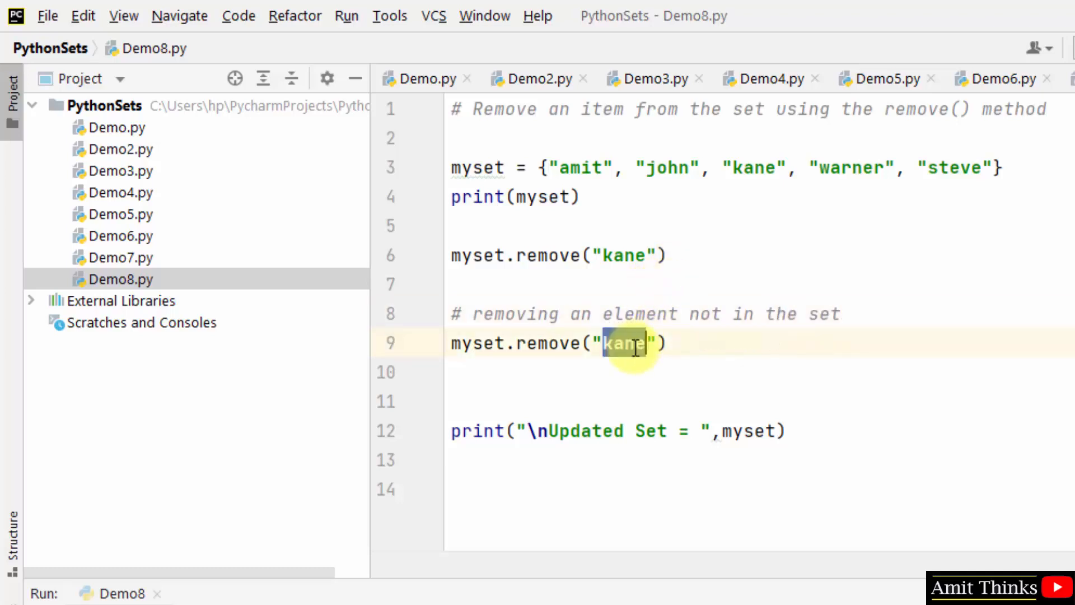
# - Change the duplicated removal to "jacob" and comment that line out with Ctrl+/
pyautogui.write('jack')
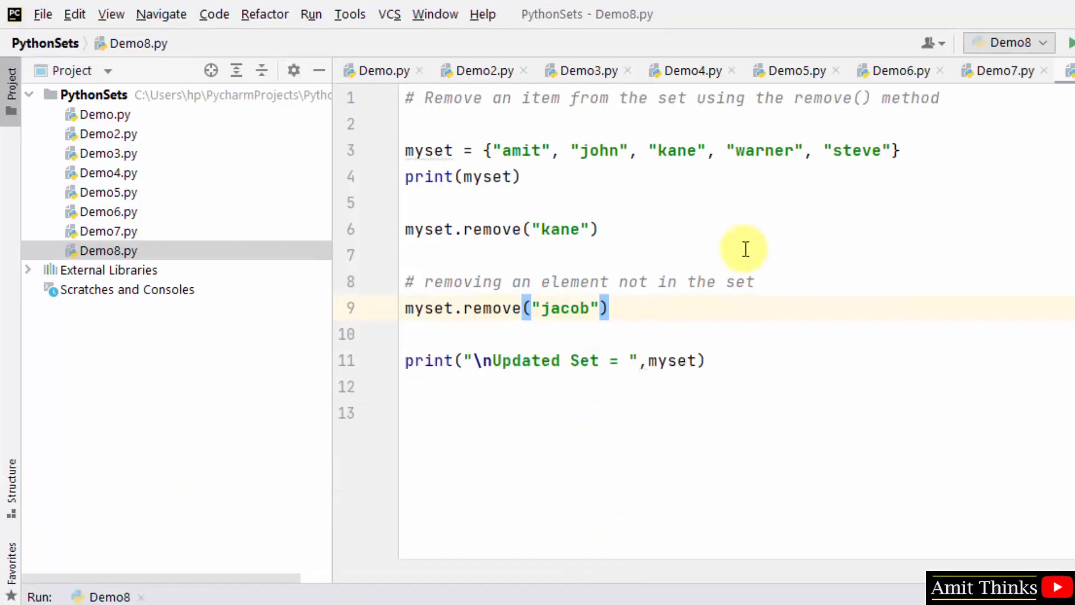
pyautogui.click(599, 229)
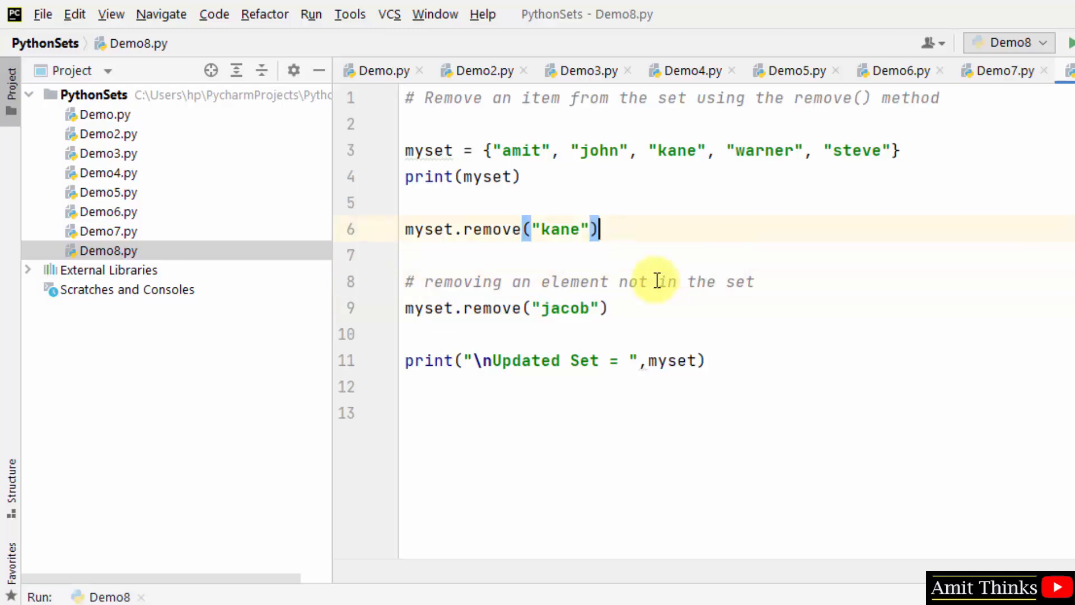
pyautogui.click(530, 150)
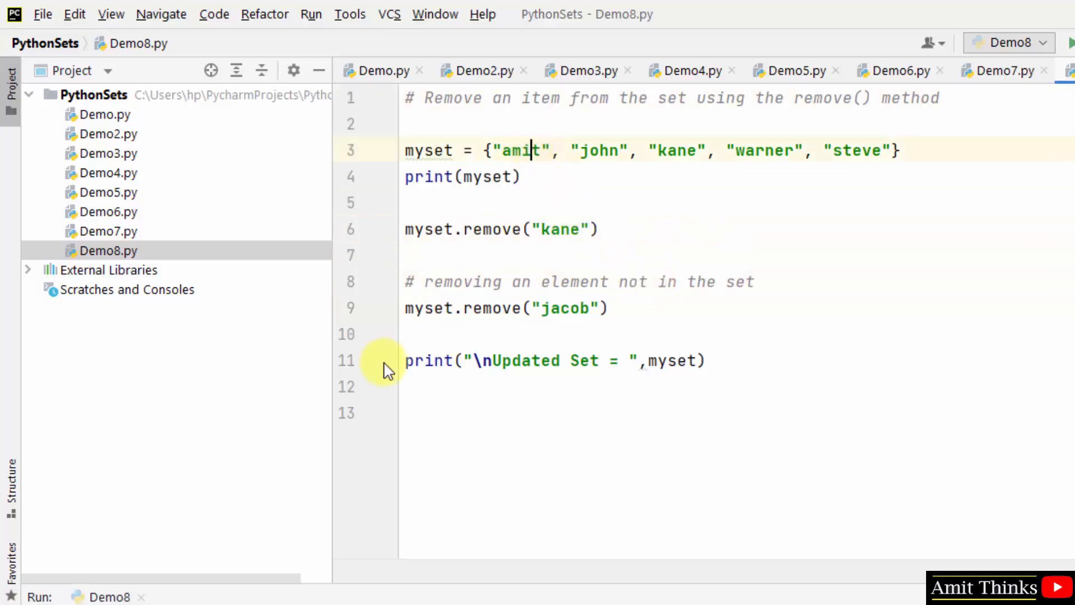
pyautogui.press('ctrl+/')
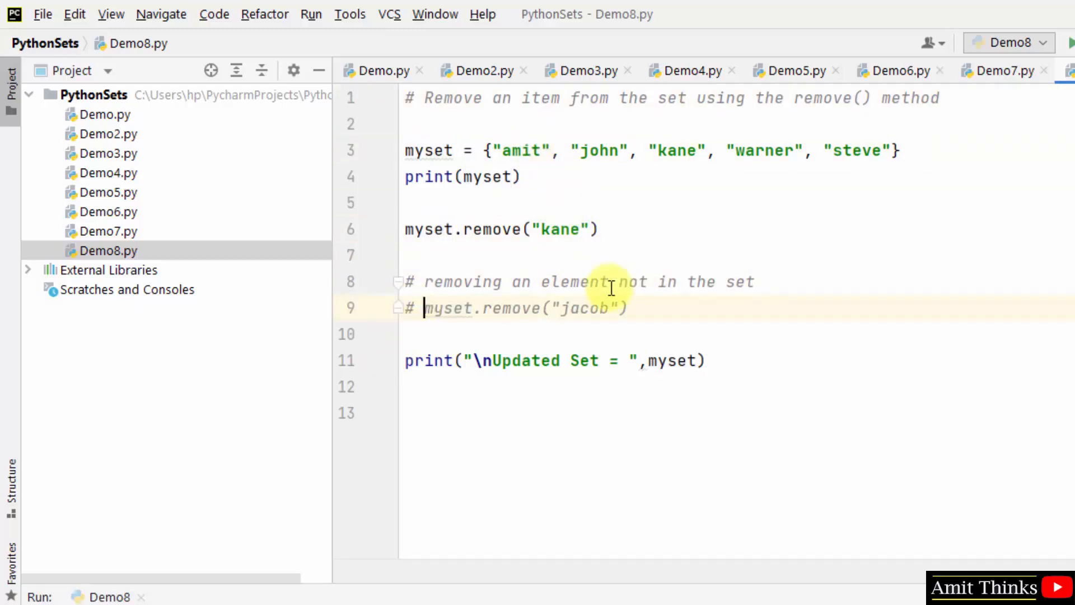